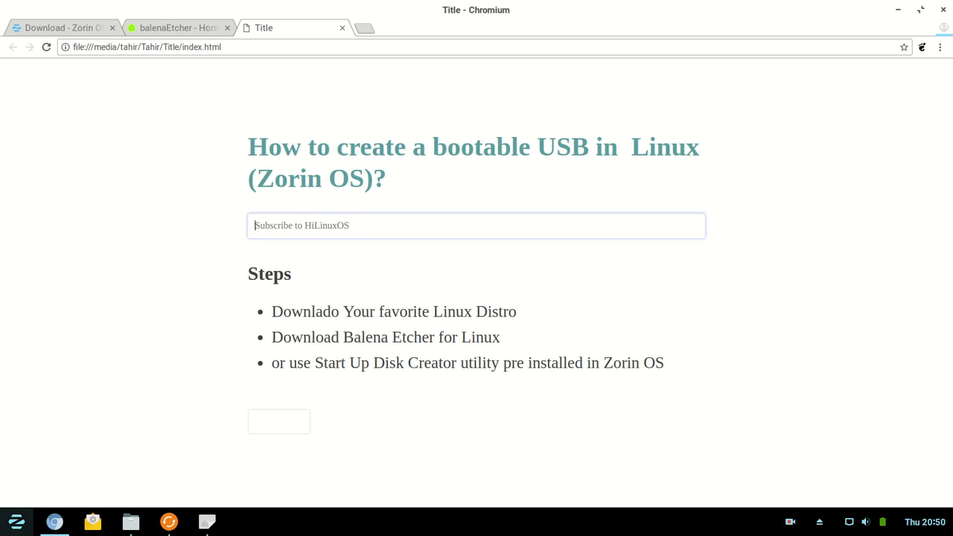
Search the Zorin menu for "usb" to list Startup Disk Creator and balenaEtcher
click(16, 521)
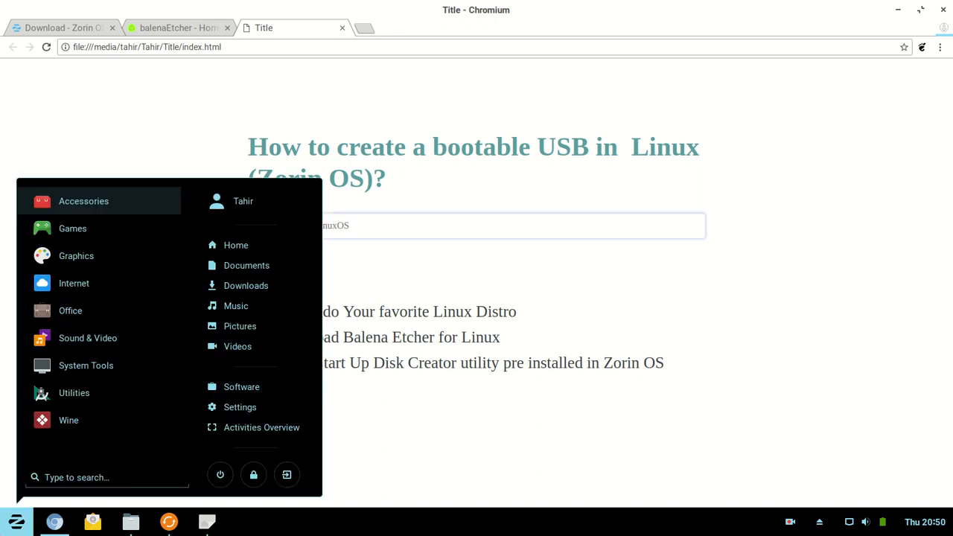
text(usb)
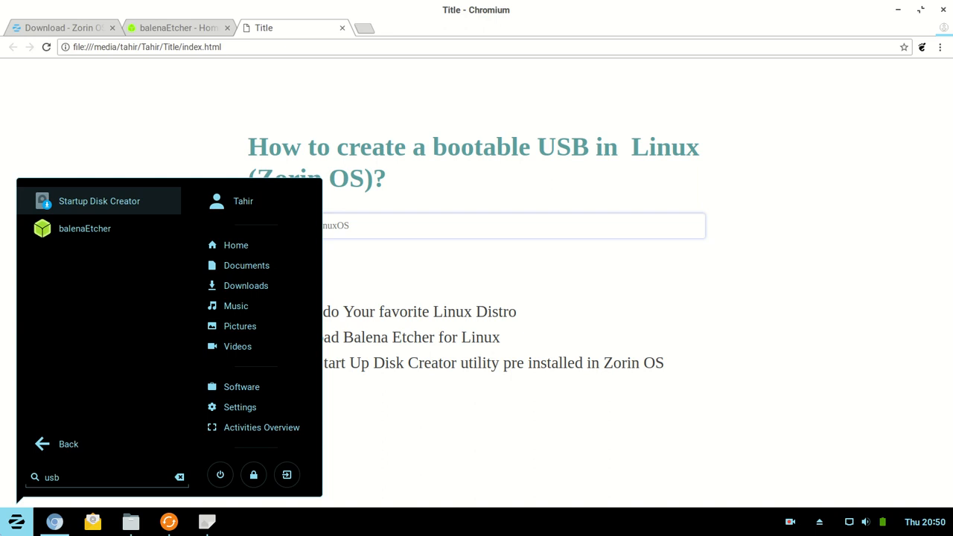
mouse_move(98, 201)
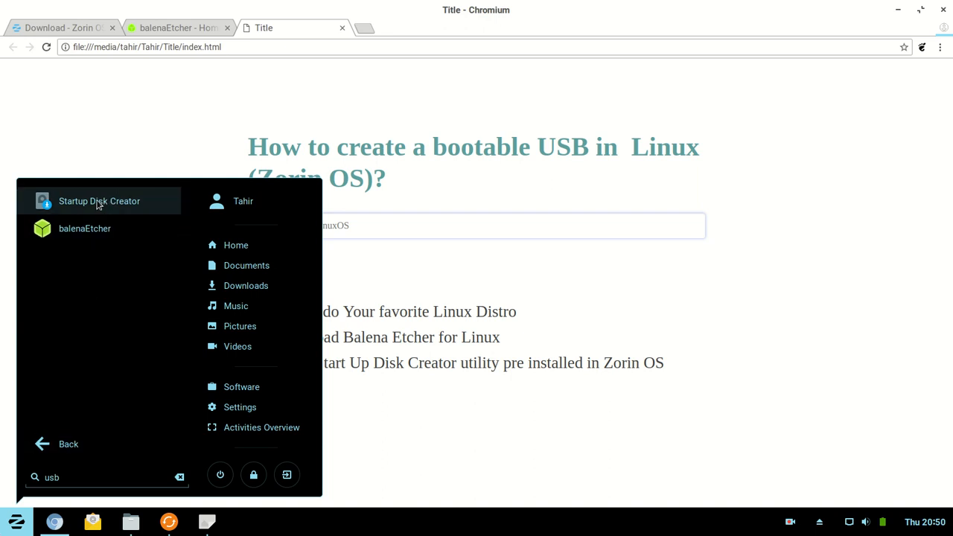
Launch Startup Disk Creator showing the Xubuntu 18.04.3 LTS ISO as source image
click(98, 201)
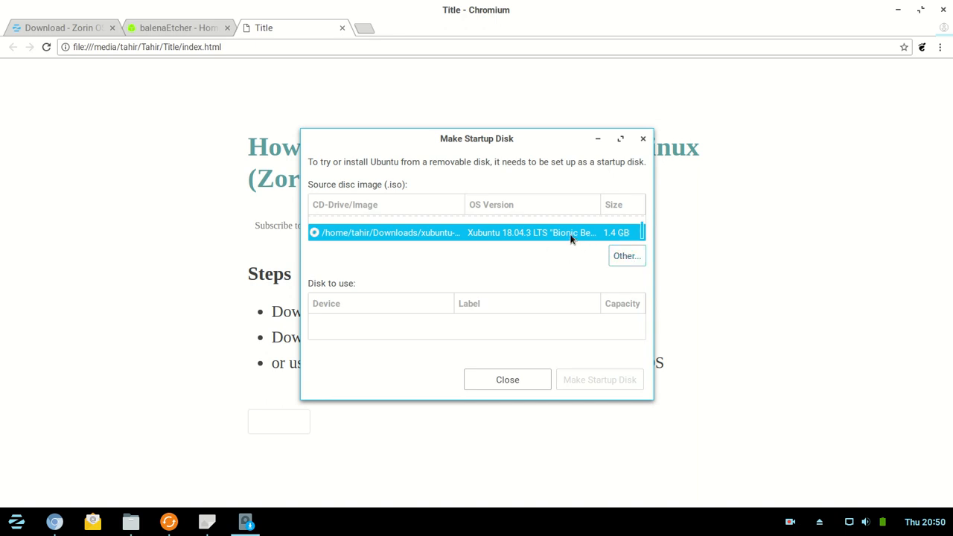
mouse_move(497, 303)
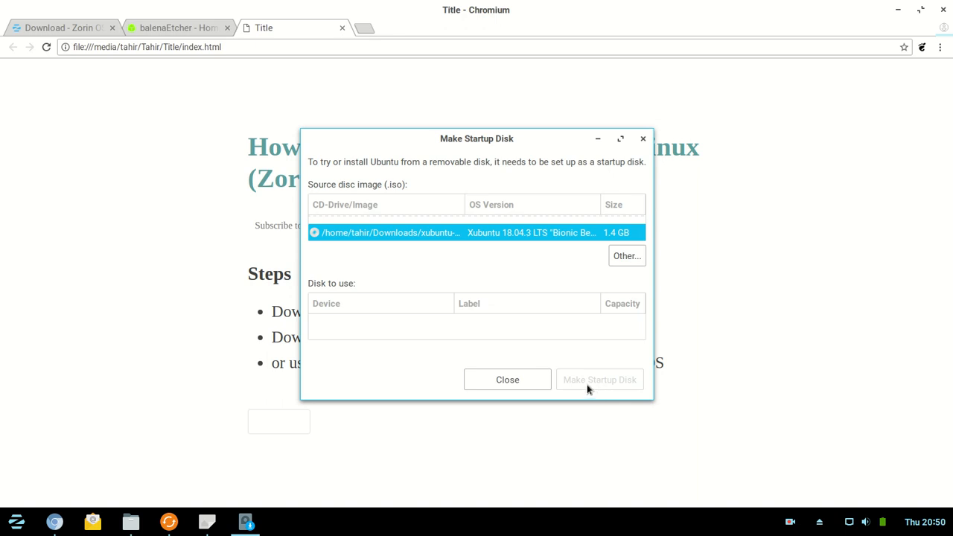
mouse_move(643, 141)
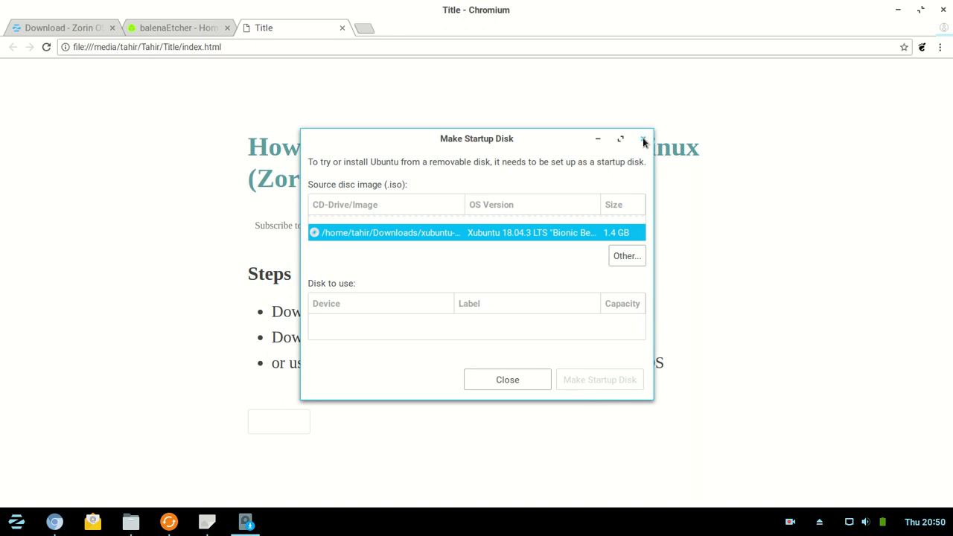
Close Startup Disk Creator and bring up the balenaEtcher home page in Chromium
click(643, 138)
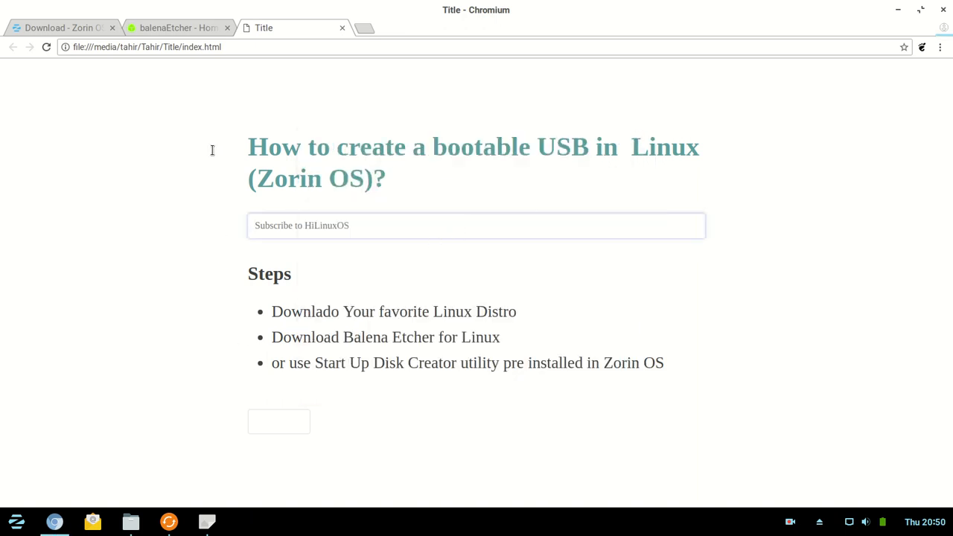
click(175, 27)
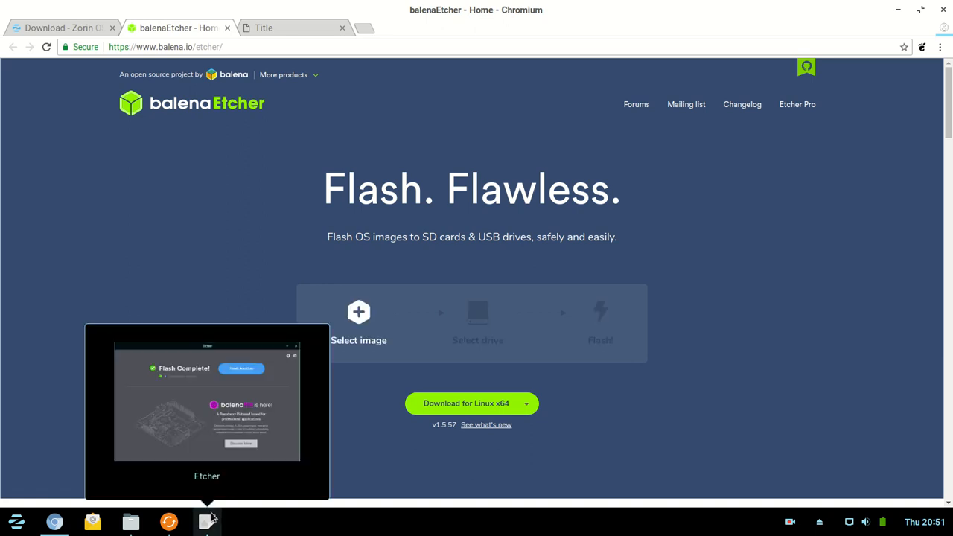
Raise the Etcher window reporting Flash Complete with one successful device
click(207, 521)
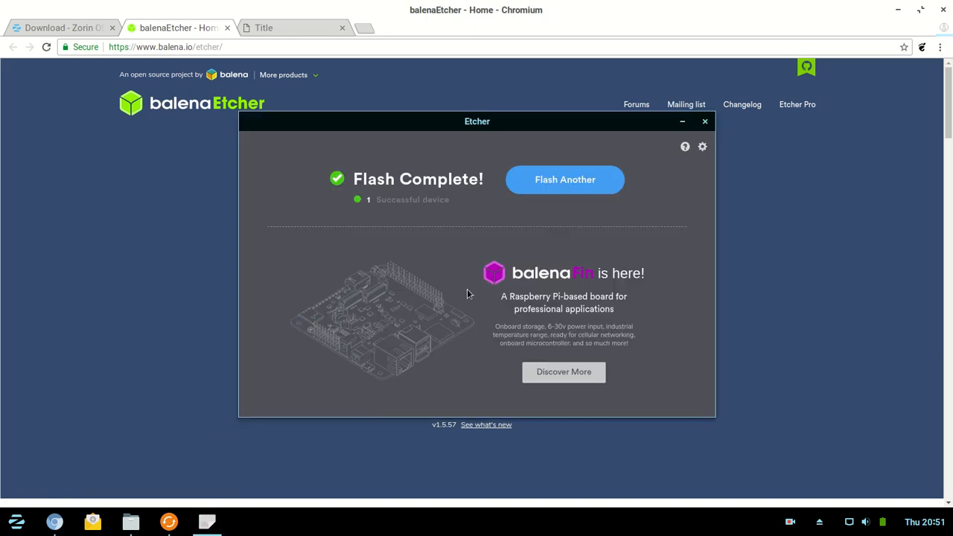
mouse_move(405, 209)
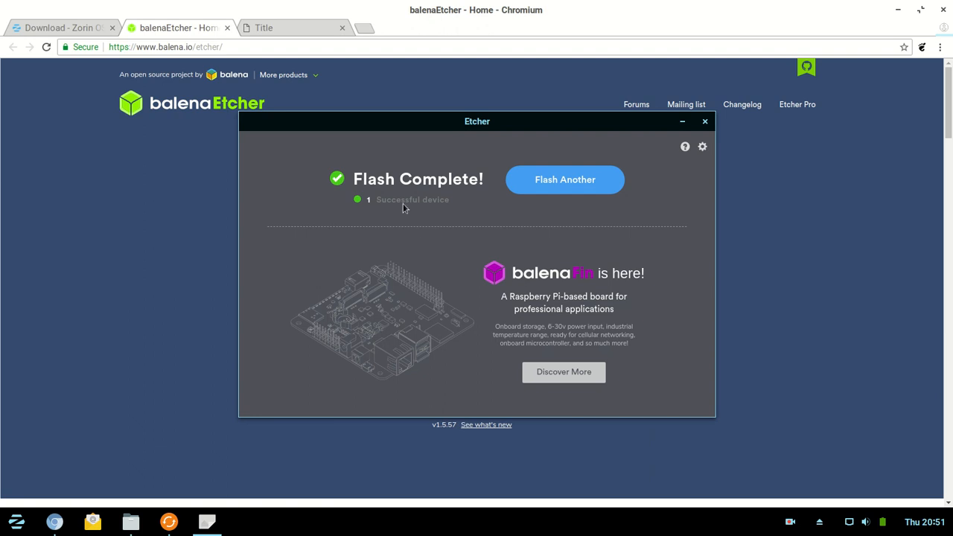
mouse_move(422, 211)
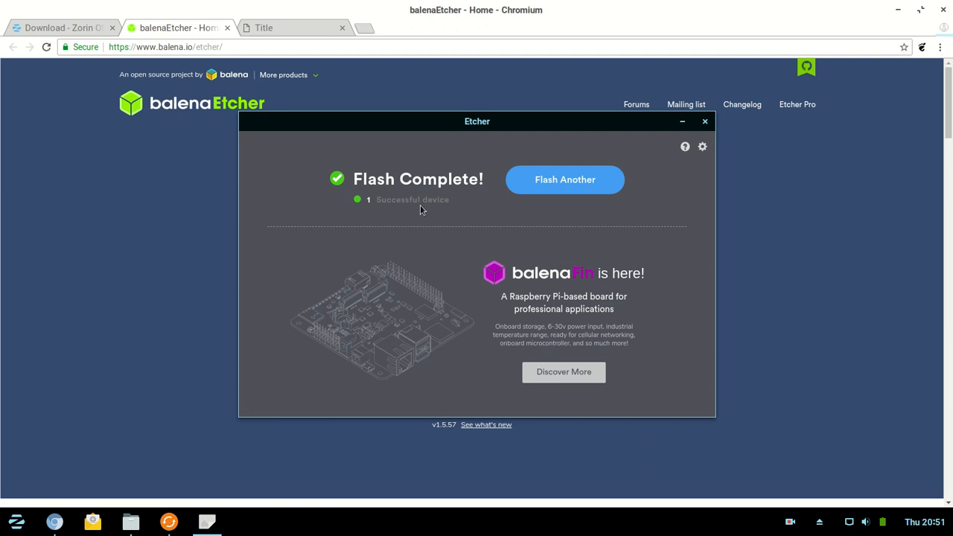
mouse_move(372, 209)
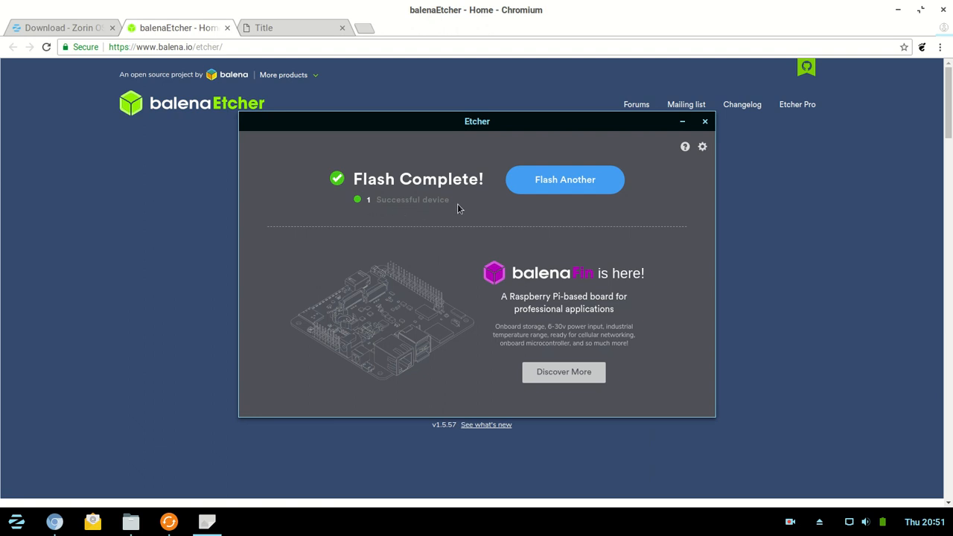
mouse_move(426, 208)
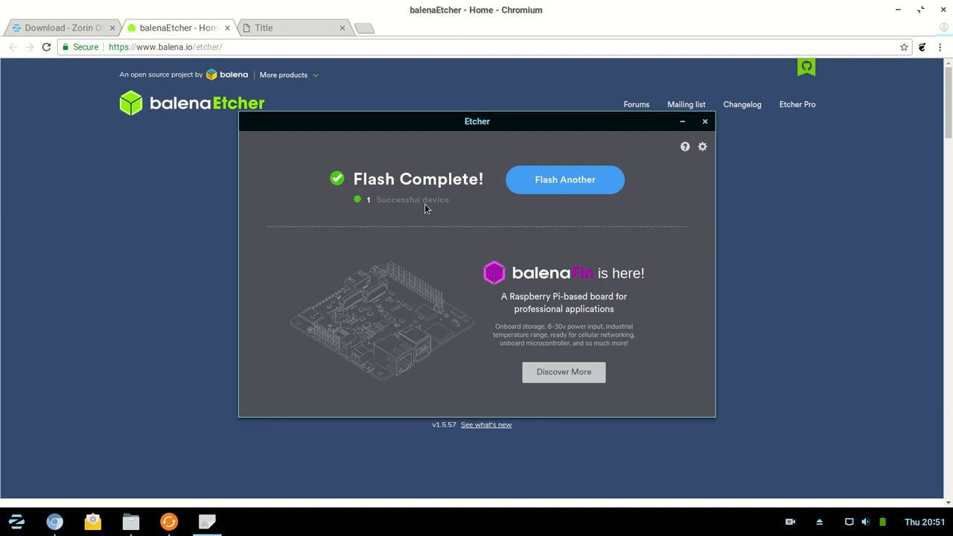
mouse_move(566, 179)
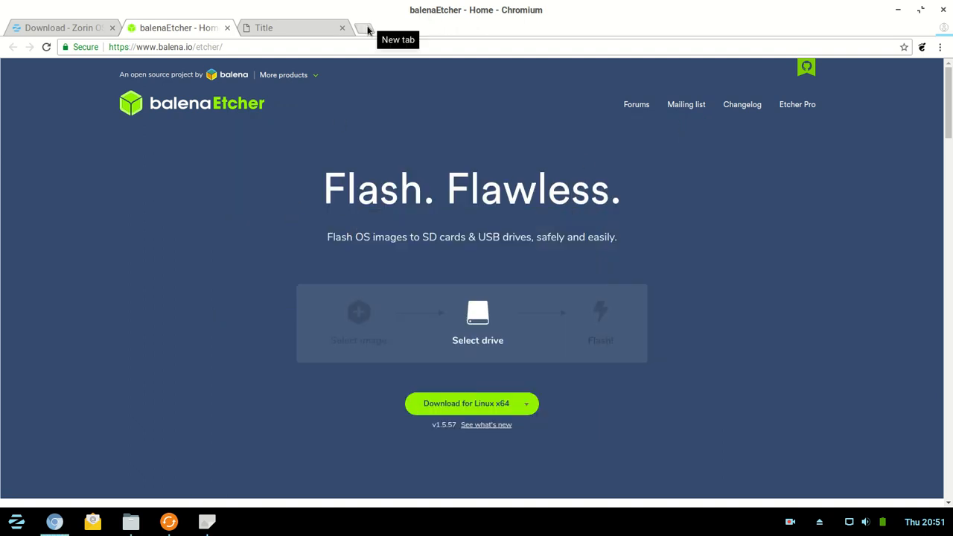
Search "unetbootin" in a new tab and load the UNetbootin homepage
click(363, 26)
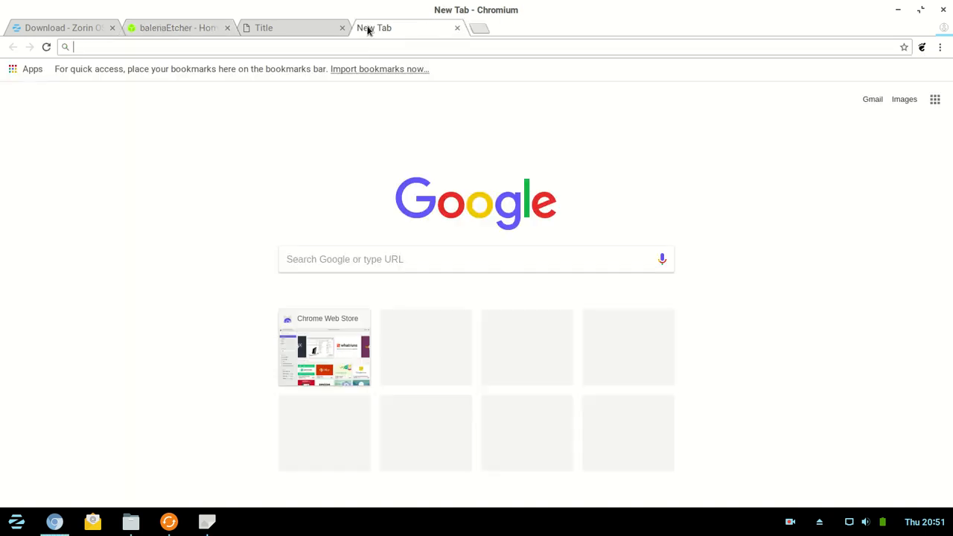
text(unetbootin)
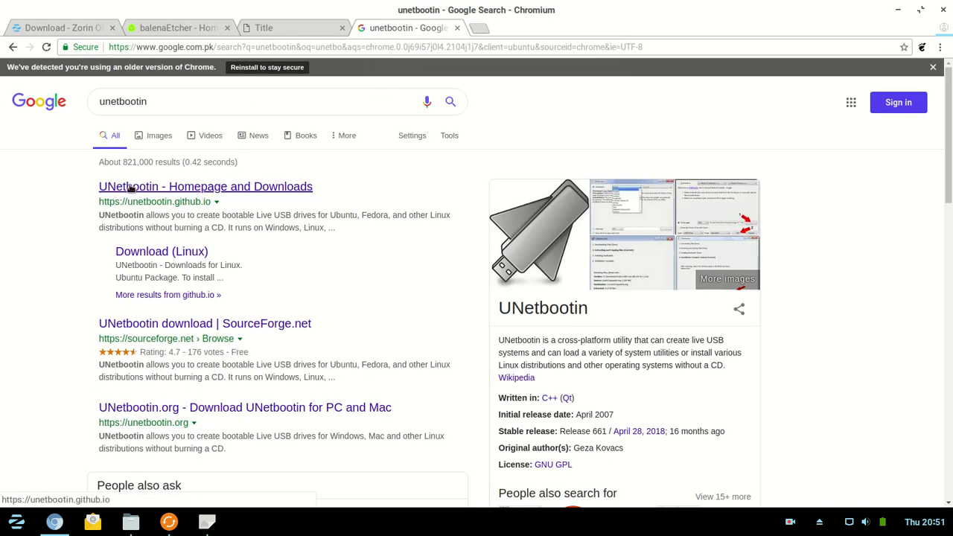
click(206, 186)
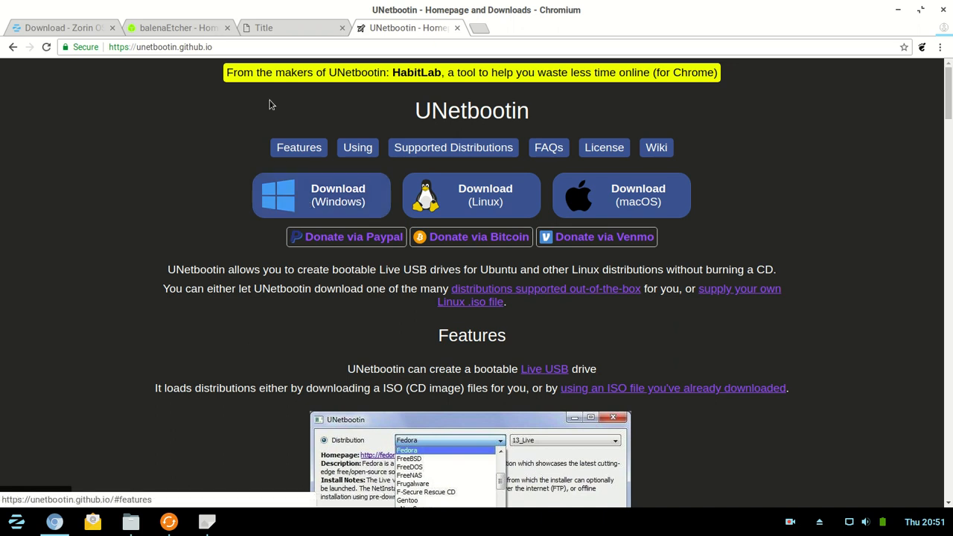
click(179, 27)
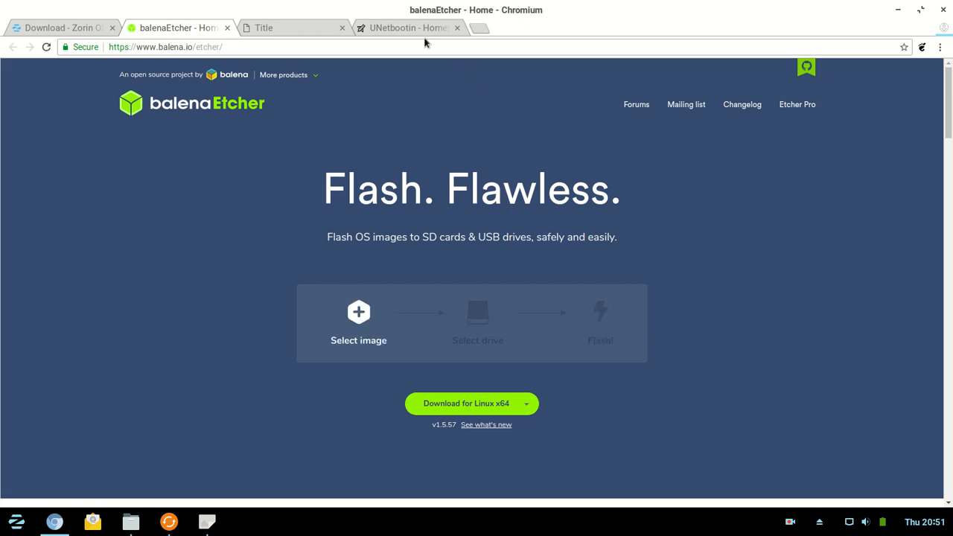
click(408, 27)
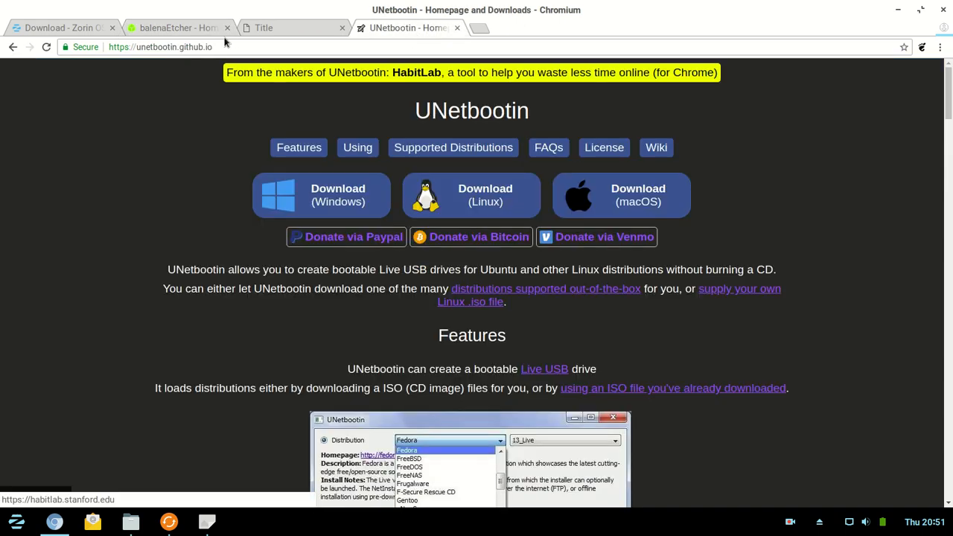
Search the Zorin menu for "usb" again to list the installed USB tools
click(178, 27)
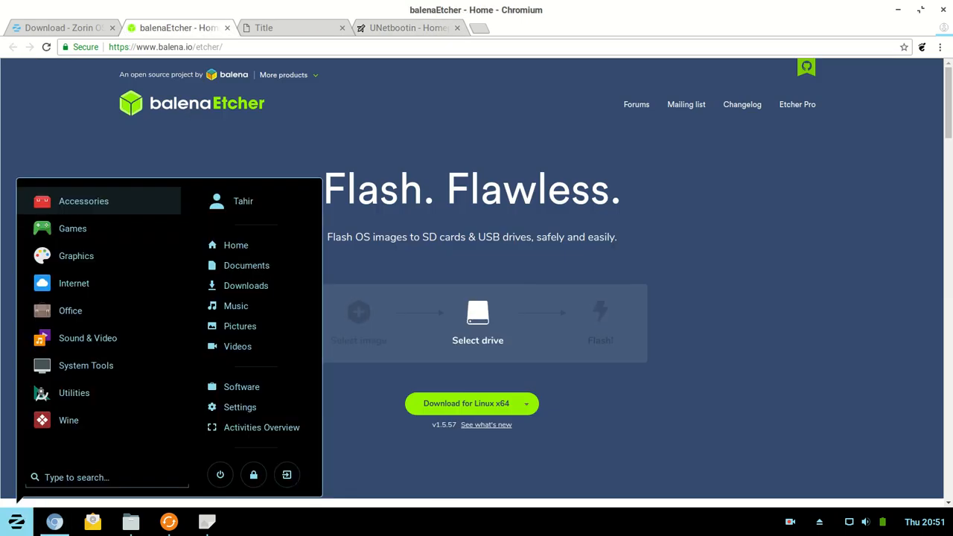
text(usb)
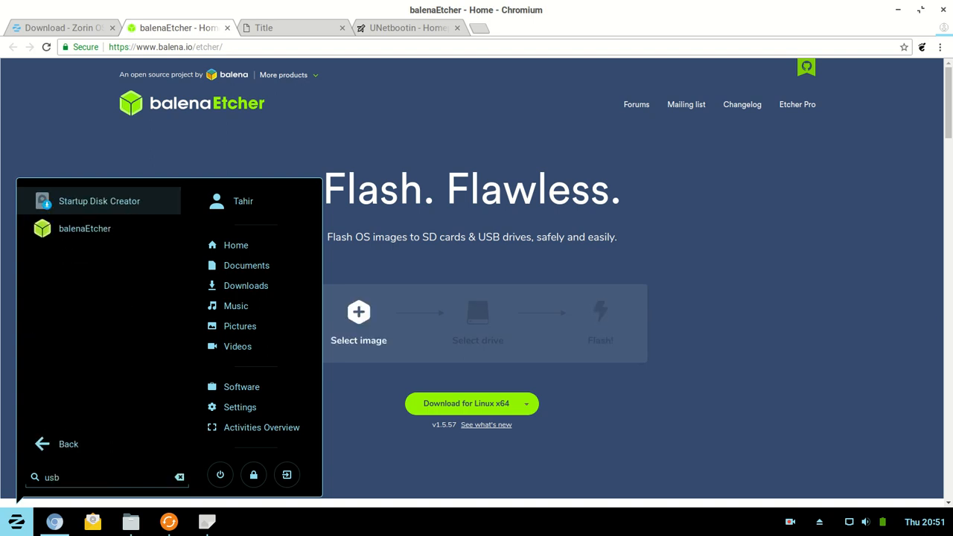